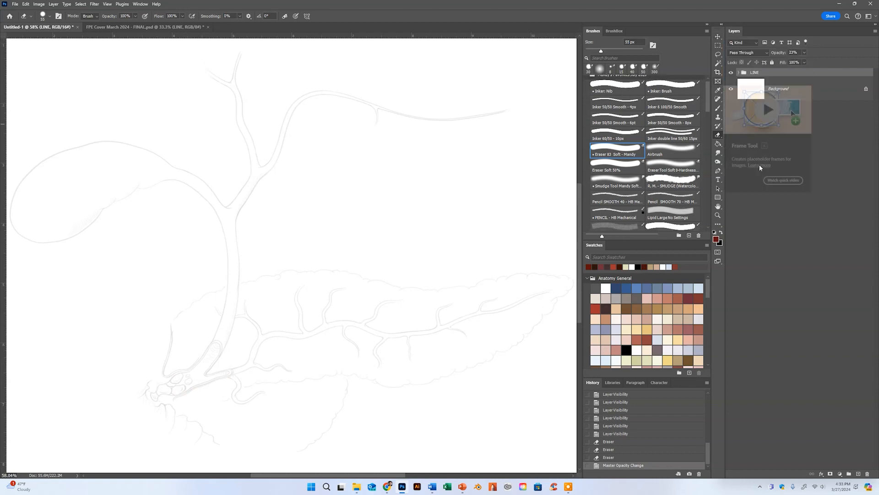
# Save the hard round brush as a new preset named 'Duct and Vessel Brush'.
pyautogui.click(707, 30)
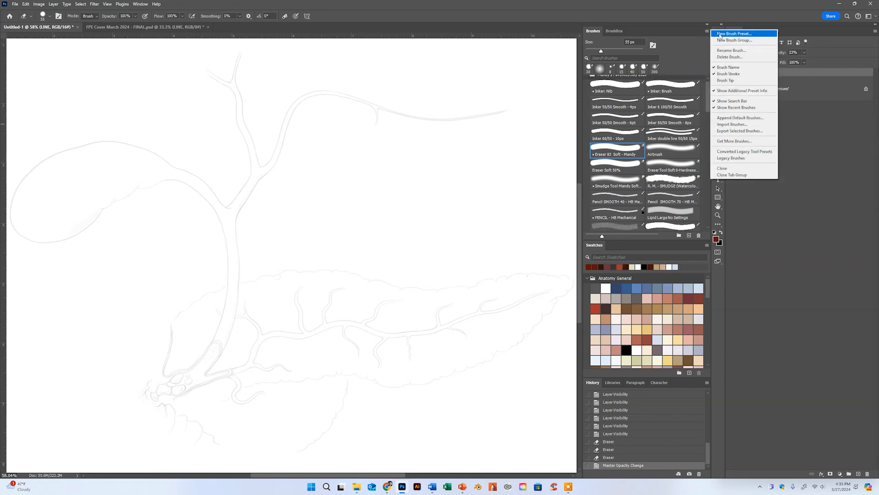
pyautogui.click(740, 33)
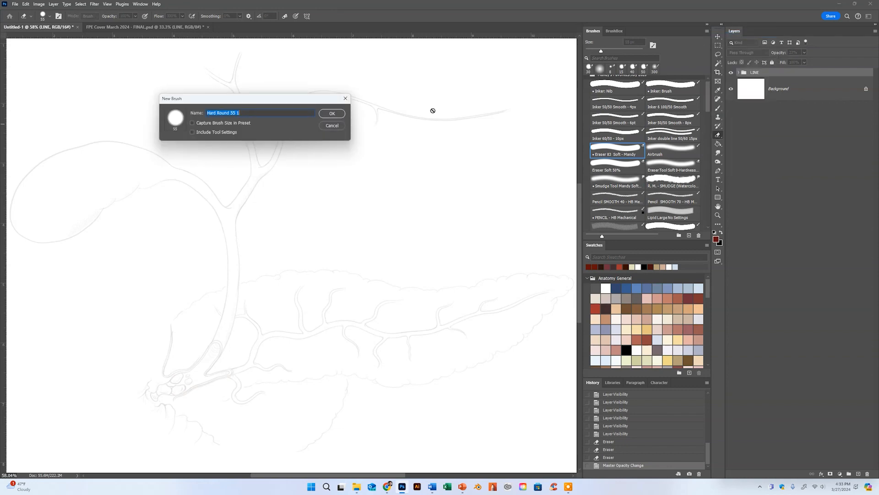
pyautogui.write('B')
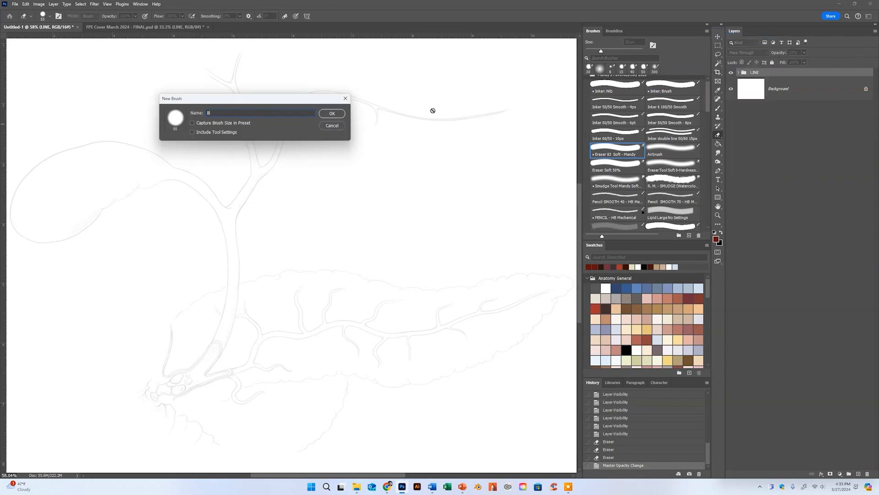
pyautogui.write('Duct and Vessel Brush')
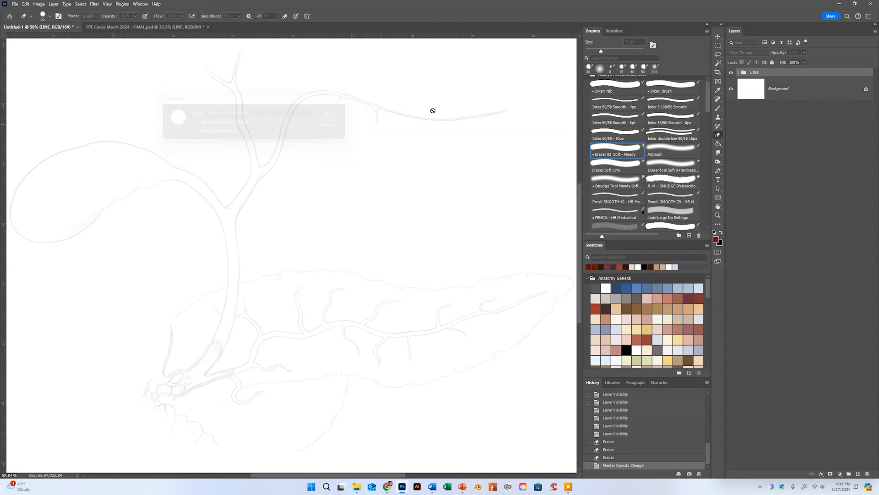
pyautogui.click(328, 114)
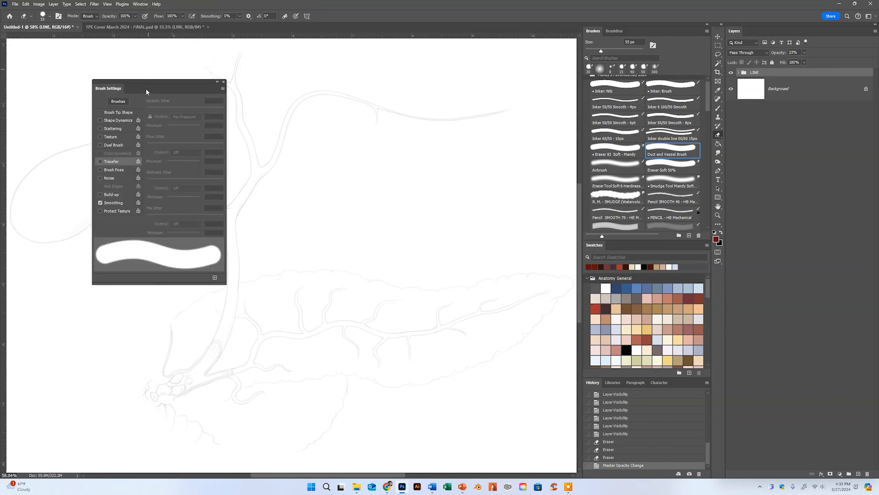
# Enable Shape Dynamics and set the brush tip to 100% hardness with spacing tightened to 10%.
pyautogui.click(100, 120)
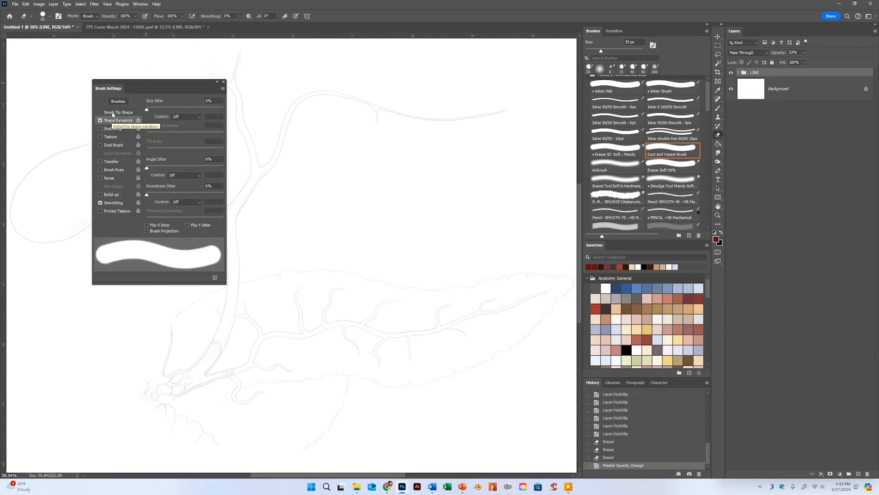
pyautogui.click(117, 112)
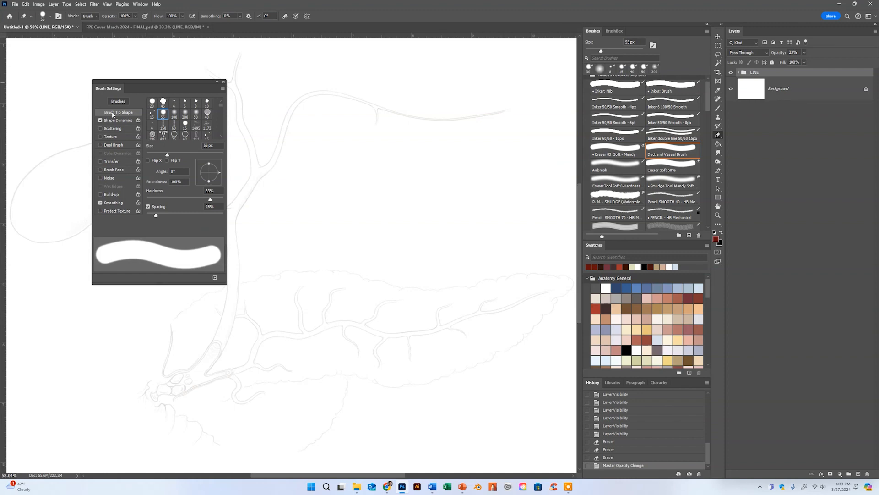
pyautogui.moveTo(192, 117)
pyautogui.write('18')
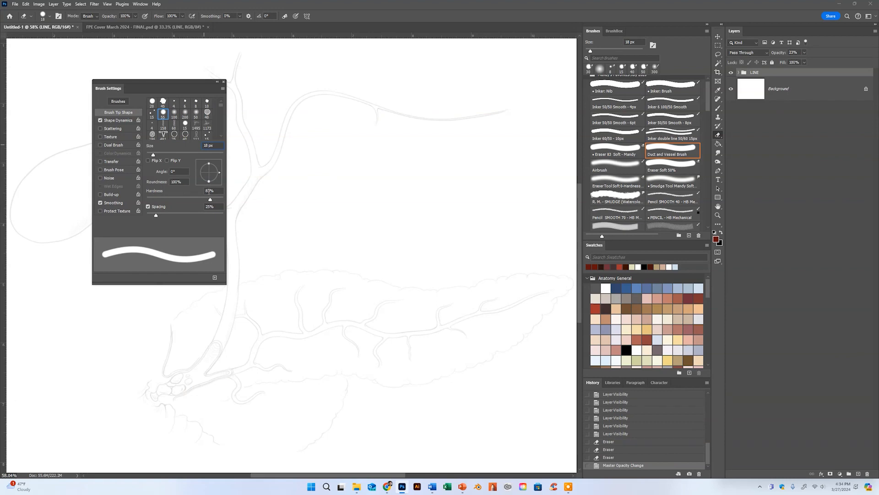
pyautogui.moveTo(210, 196)
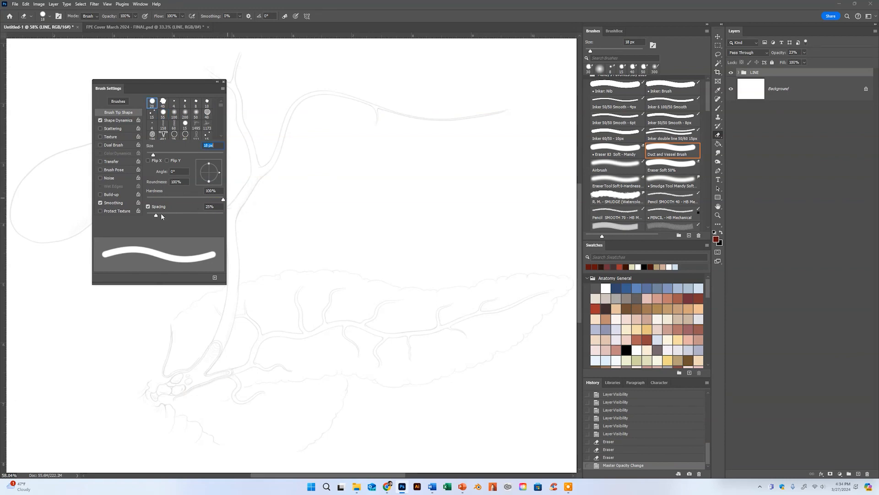
pyautogui.moveTo(167, 215); pyautogui.dragTo(151, 214)
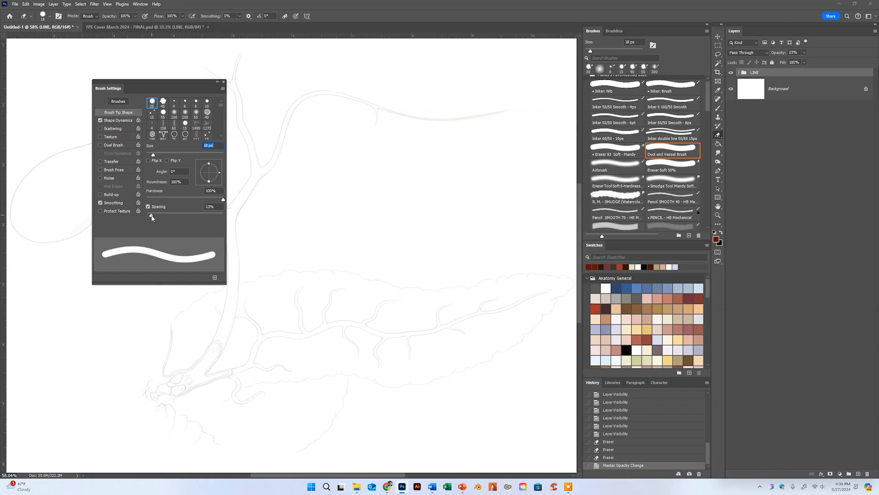
pyautogui.moveTo(151, 214); pyautogui.dragTo(149, 215)
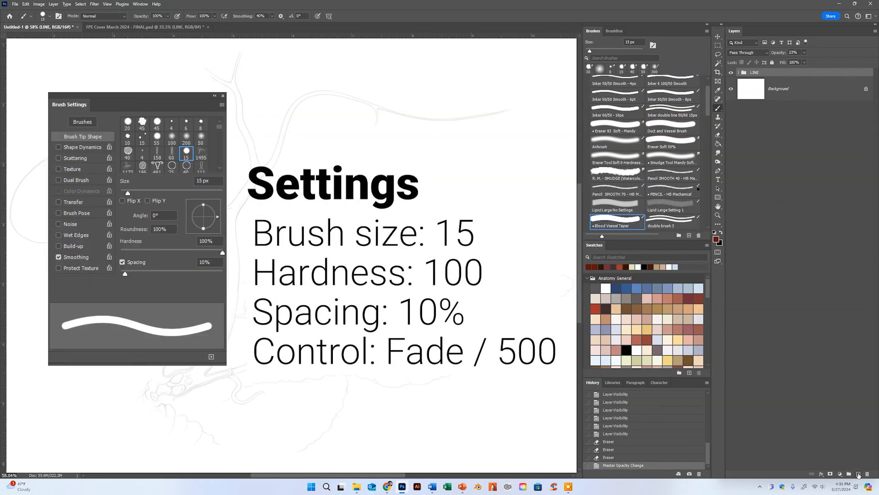
# Add a new empty layer (Layer 12) above LINE for painting the vessel.
pyautogui.click(59, 147)
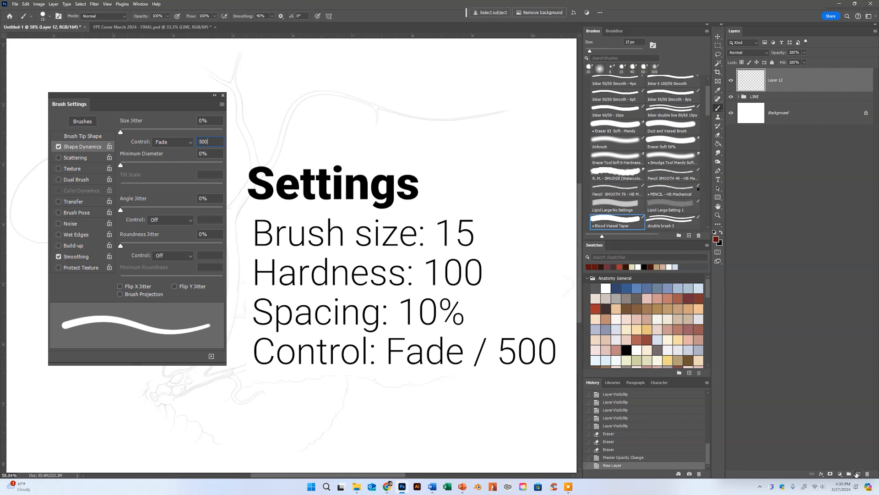
pyautogui.moveTo(819, 439)
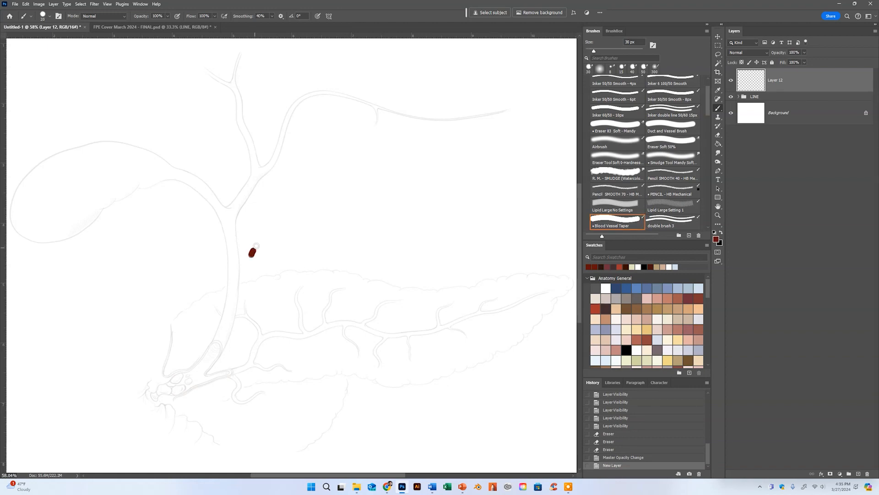
# Paint a curved dark red test stroke that tapers to a point on Layer 12.
pyautogui.moveTo(251, 256); pyautogui.dragTo(443, 254)
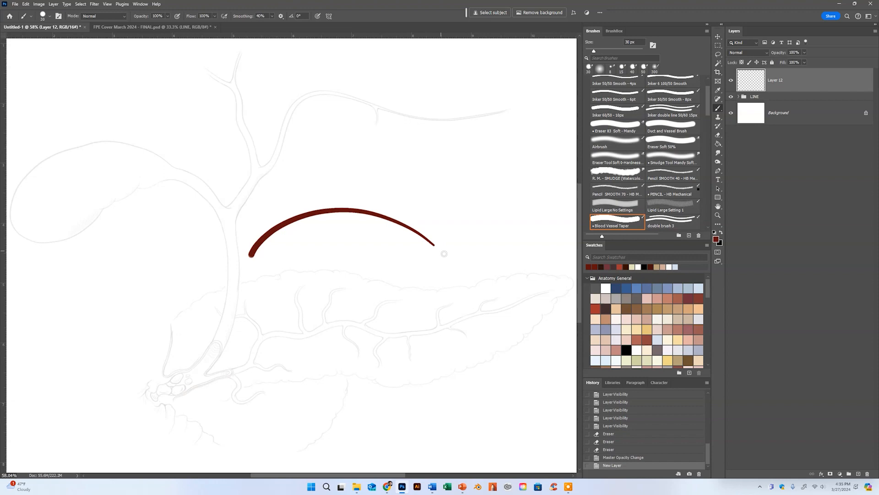
pyautogui.moveTo(433, 244); pyautogui.dragTo(454, 258)
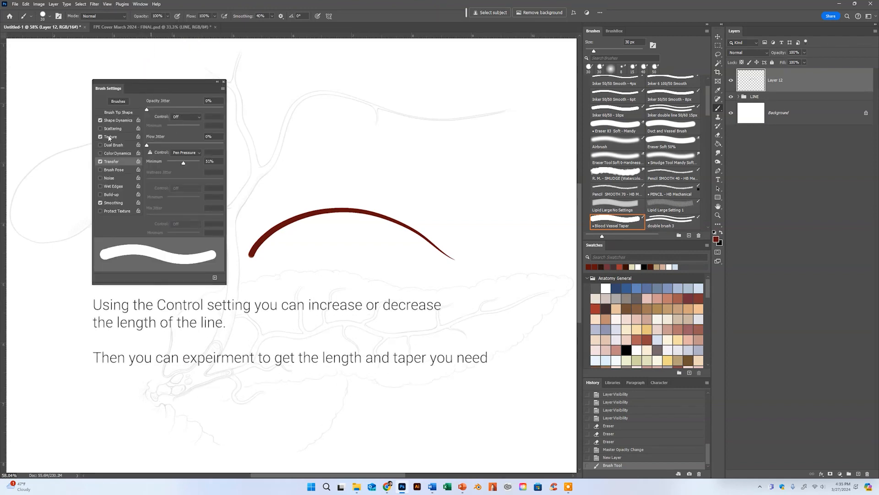
# Change the Shape Dynamics size Fade steps value to adjust the taper length.
pyautogui.click(116, 120)
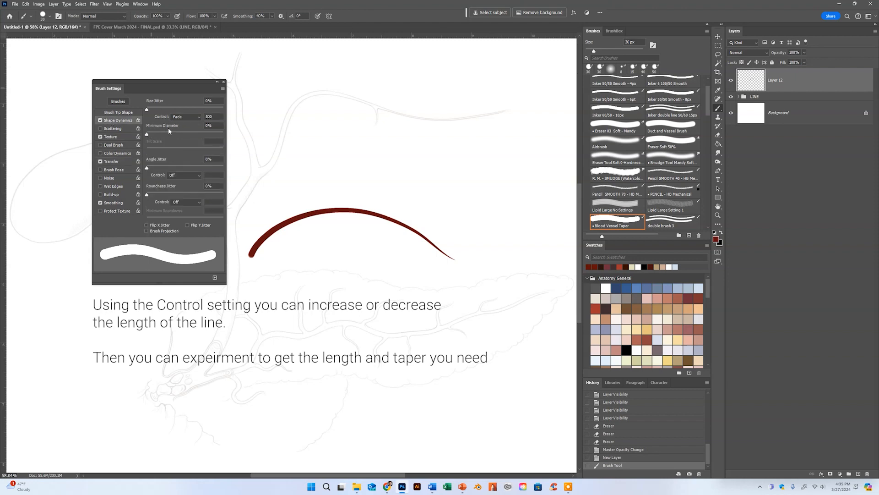
pyautogui.click(211, 116)
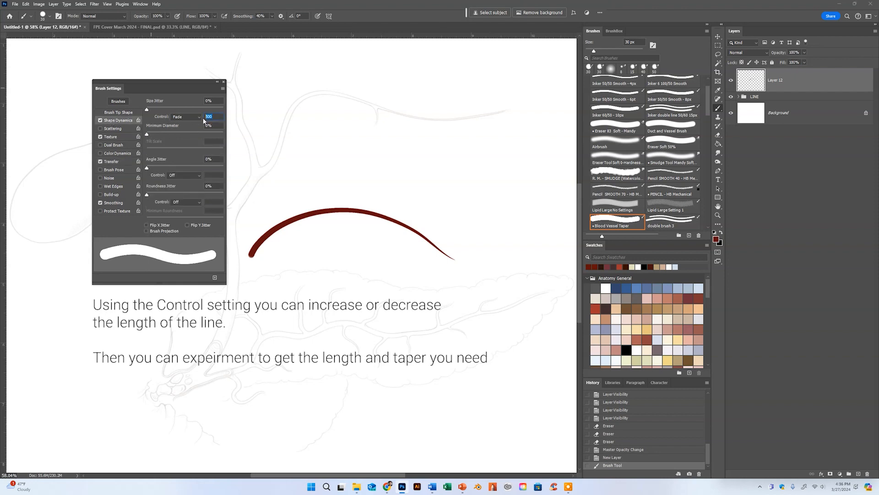
pyautogui.write('12')
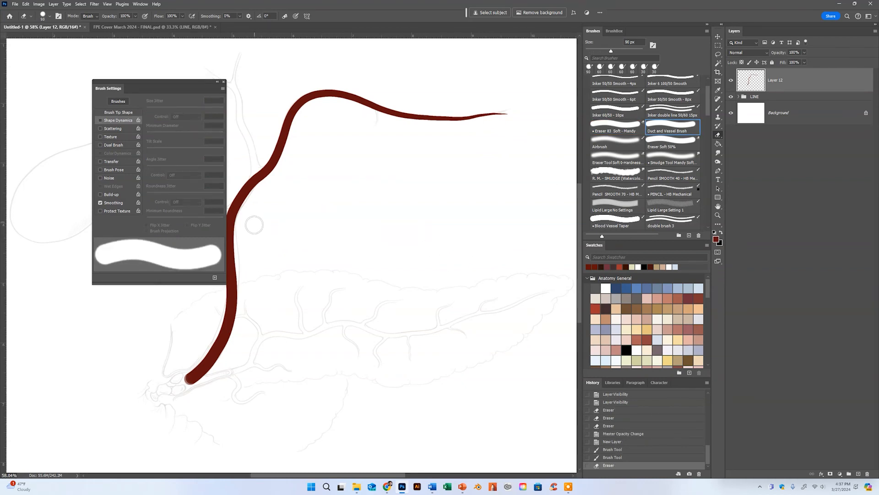
# Trace the branching dark red duct and its tapered side branches over the sketch.
pyautogui.click(612, 225)
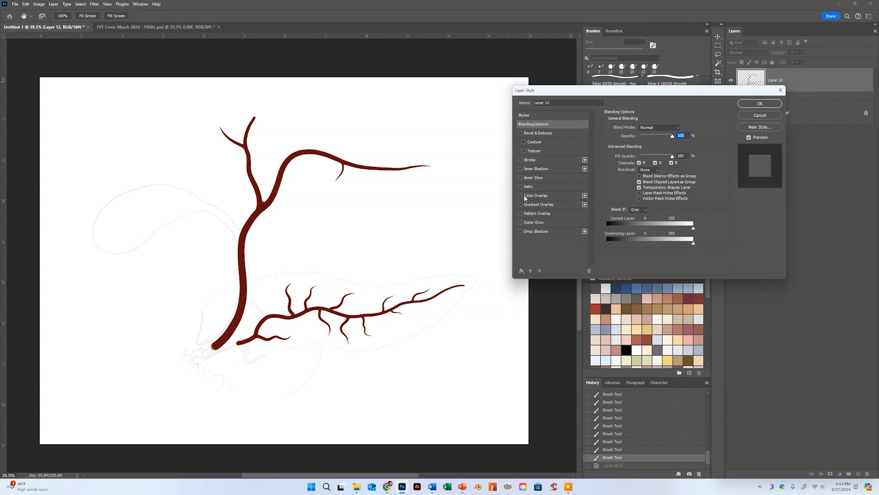
# Apply a Color Overlay, trying yellow-green and golden before settling on light tan (R210 G141 B103).
pyautogui.click(520, 195)
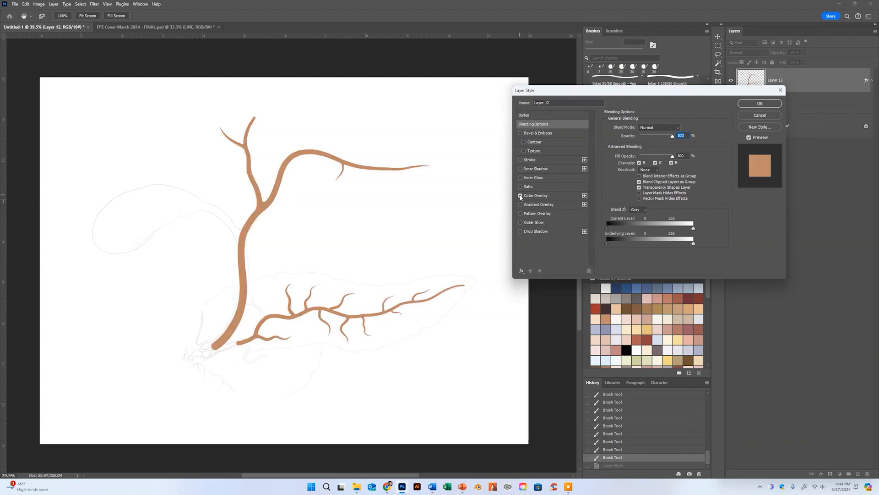
pyautogui.click(520, 195)
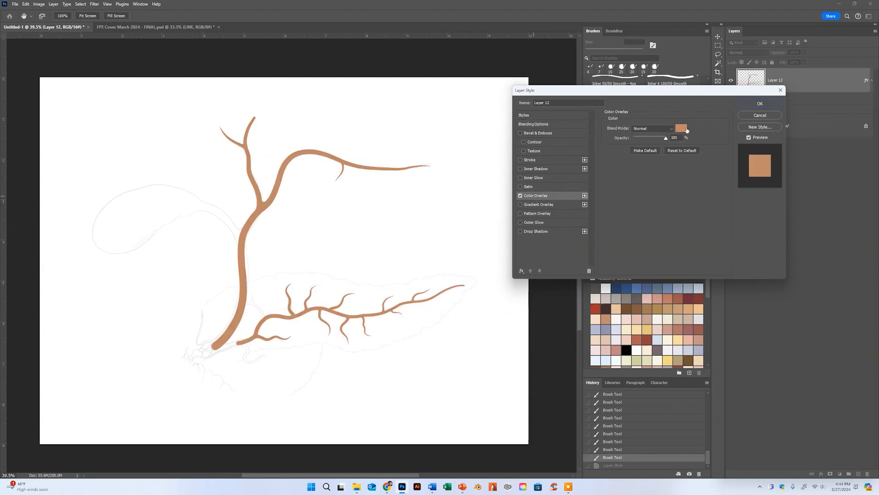
pyautogui.click(685, 128)
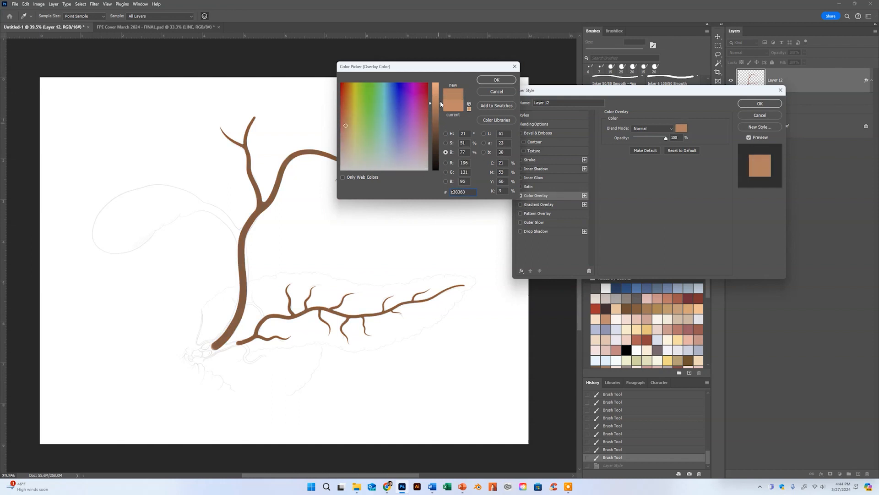
pyautogui.click(365, 132)
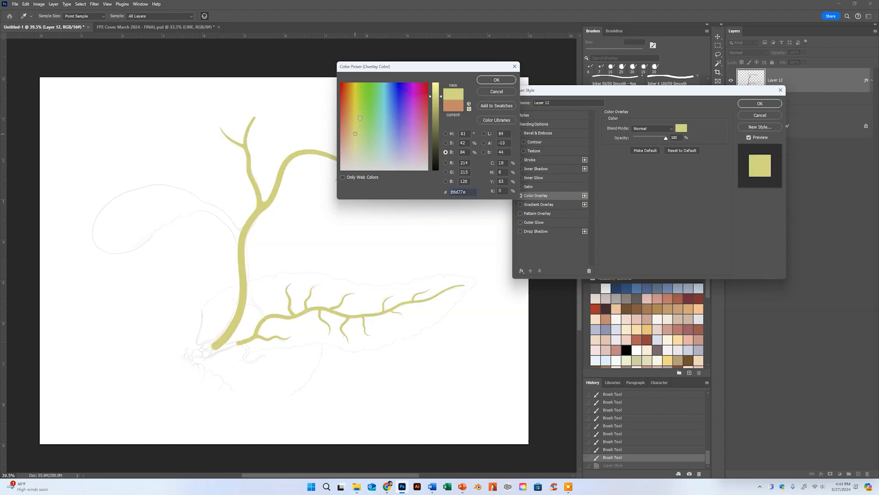
pyautogui.click(350, 103)
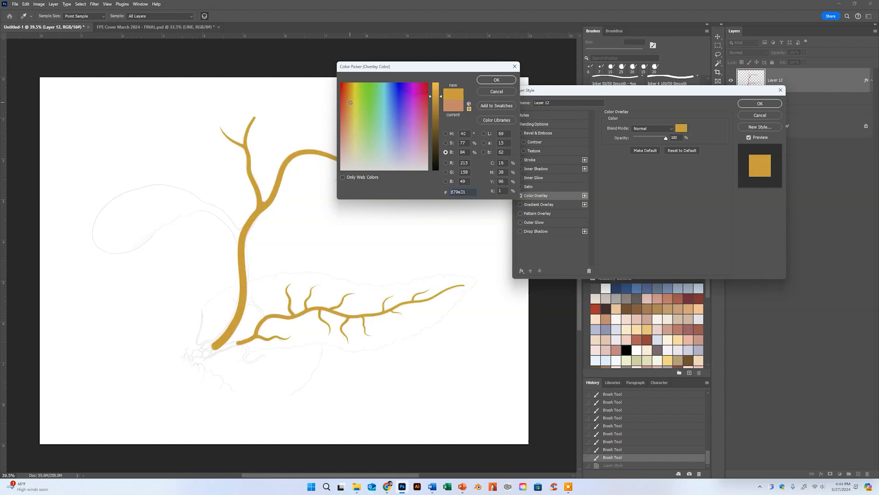
pyautogui.click(350, 106)
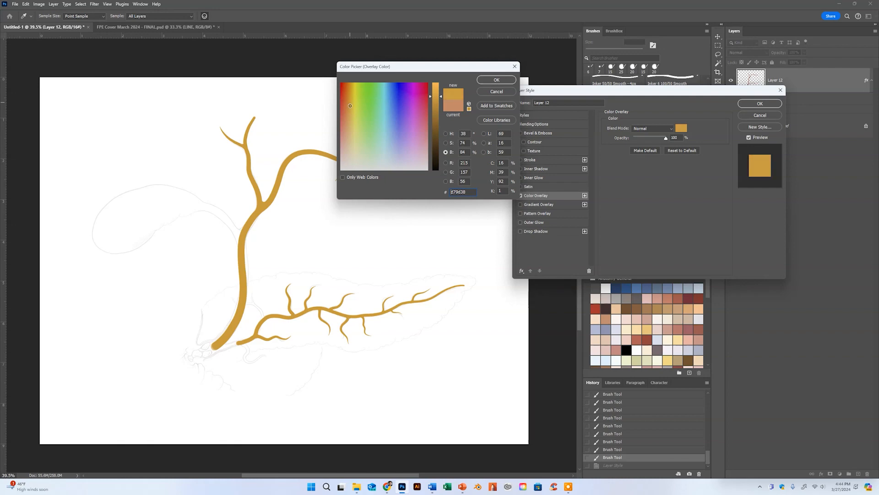
pyautogui.click(350, 97)
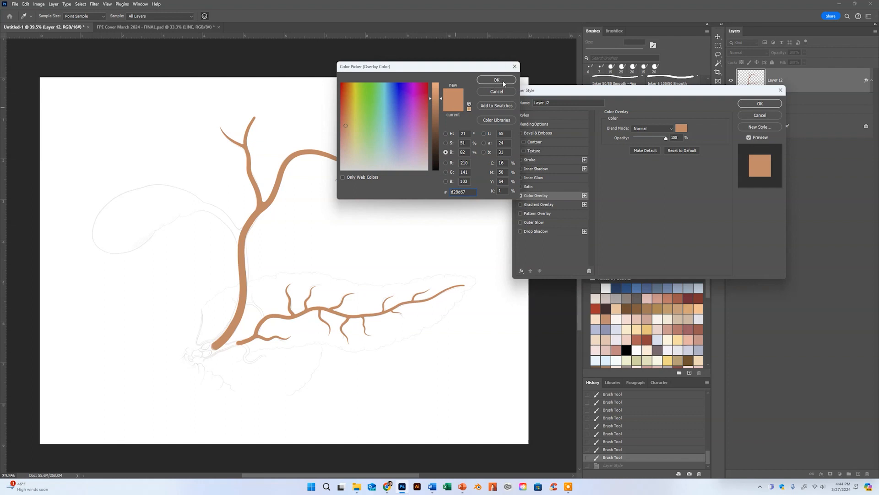
pyautogui.click(497, 78)
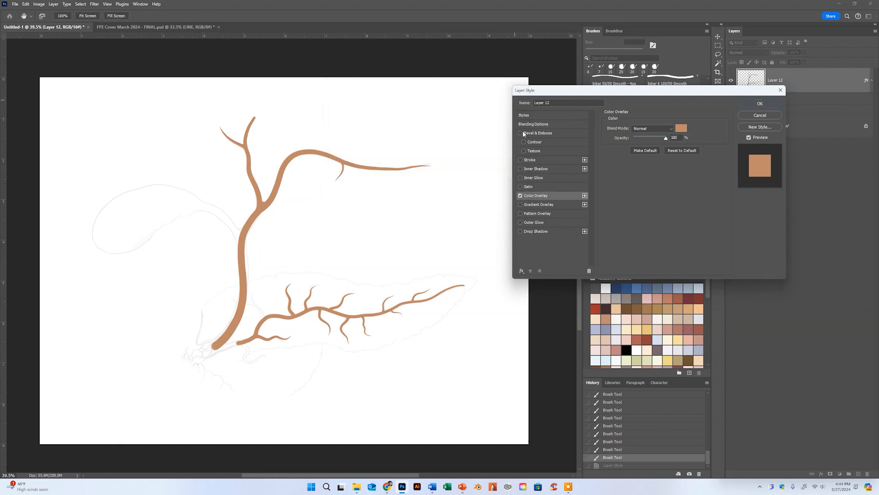
# Enable Bevel & Emboss with the Inner Bevel style and rotate the shading angle.
pyautogui.click(539, 133)
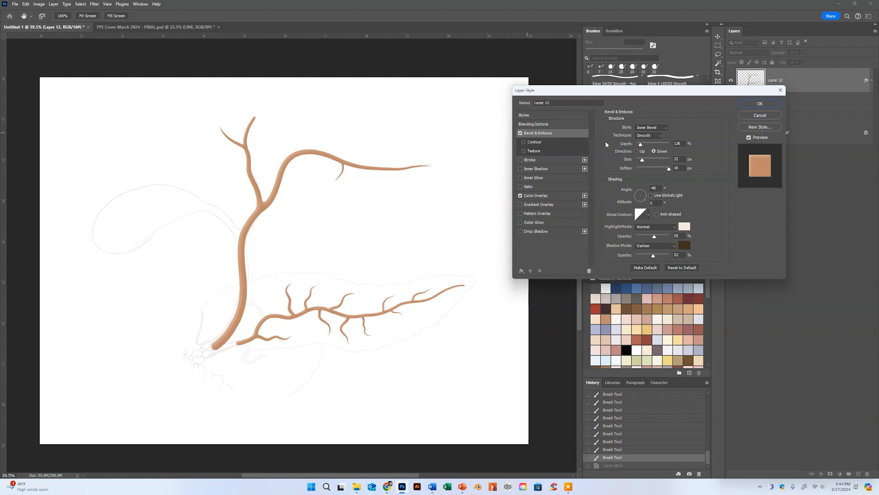
pyautogui.click(651, 127)
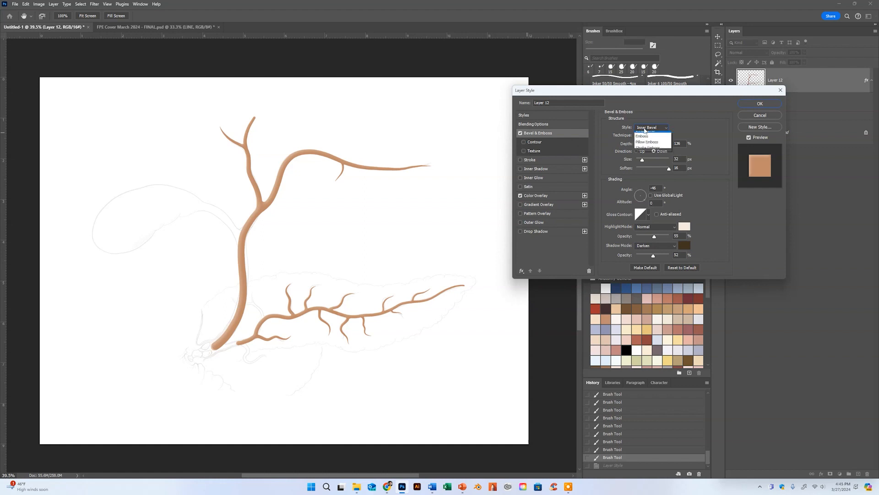
pyautogui.click(652, 127)
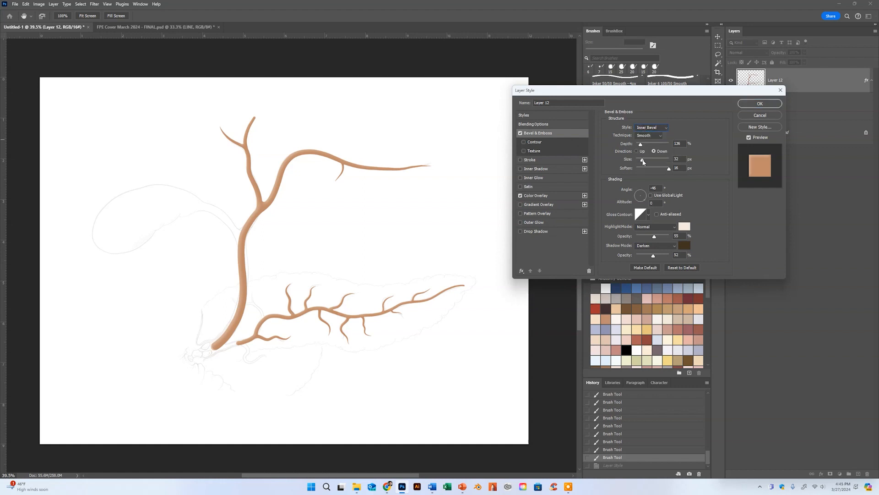
pyautogui.moveTo(640, 195)
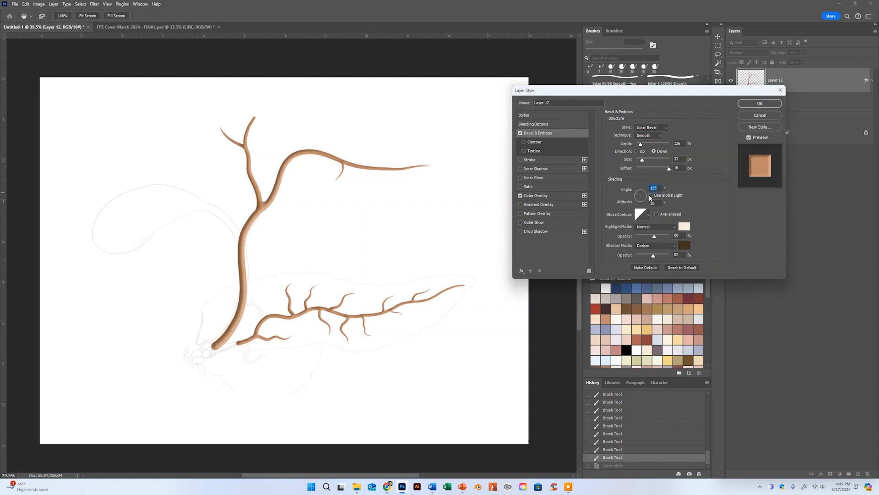
pyautogui.moveTo(640, 194); pyautogui.dragTo(639, 199)
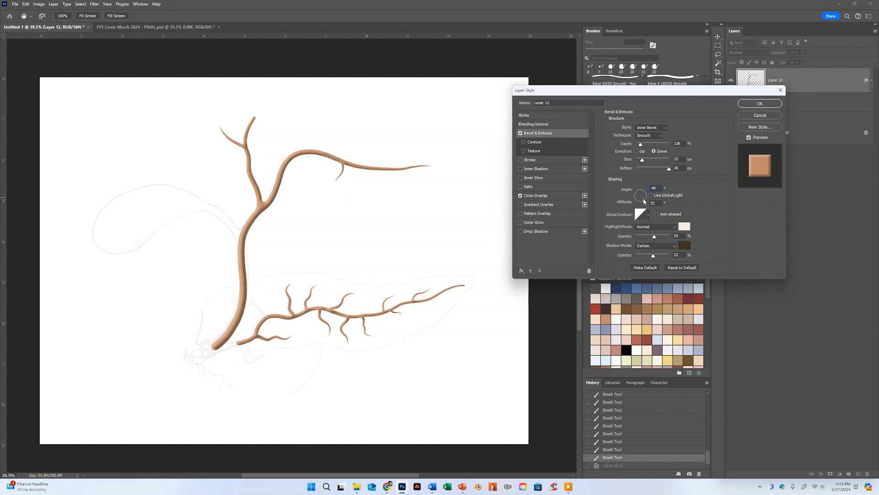
# Set the bevel Size to 27 px and Depth to 168%, then apply the layer style.
pyautogui.moveTo(643, 159); pyautogui.dragTo(658, 159)
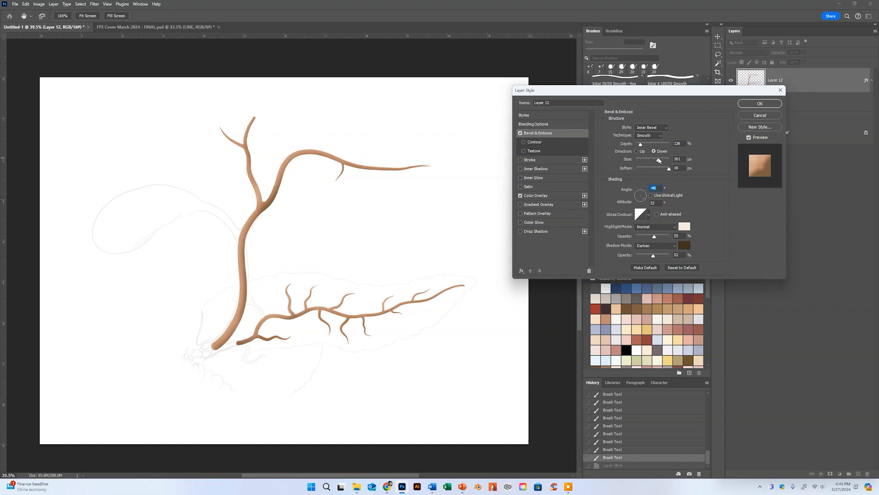
pyautogui.moveTo(658, 159); pyautogui.dragTo(641, 160)
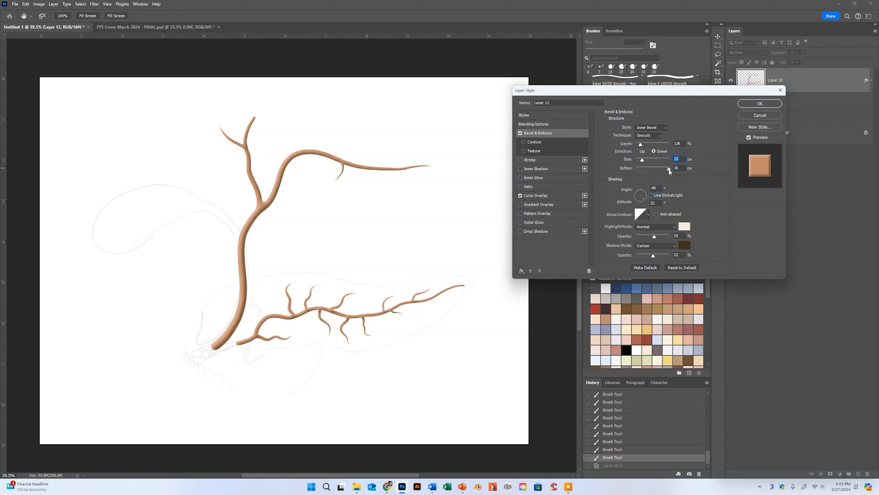
pyautogui.moveTo(668, 169); pyautogui.dragTo(654, 168)
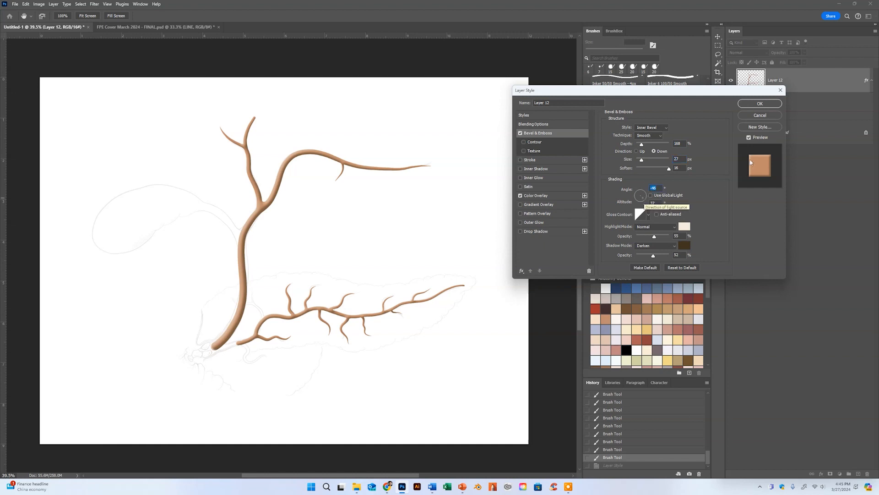
pyautogui.click(760, 103)
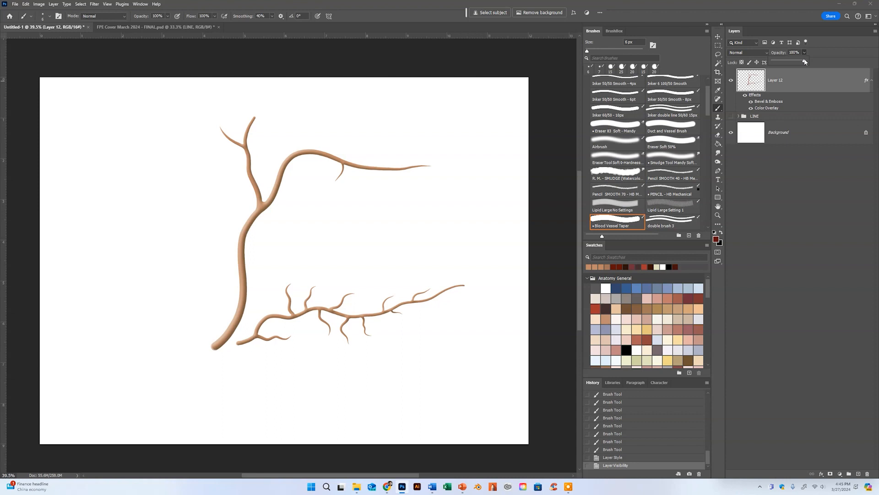
# Fade Layer 12 to low opacity and browse the BrushBox collection for an inking brush.
pyautogui.moveTo(804, 62); pyautogui.dragTo(786, 61)
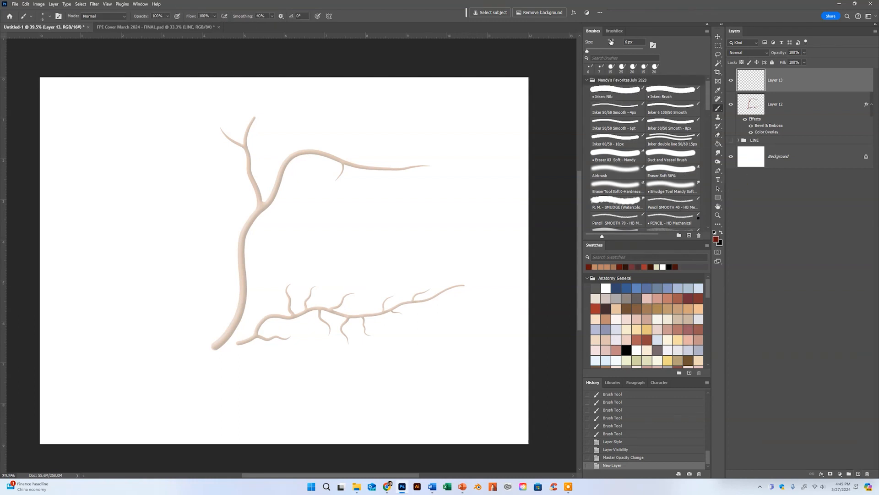
pyautogui.click(614, 31)
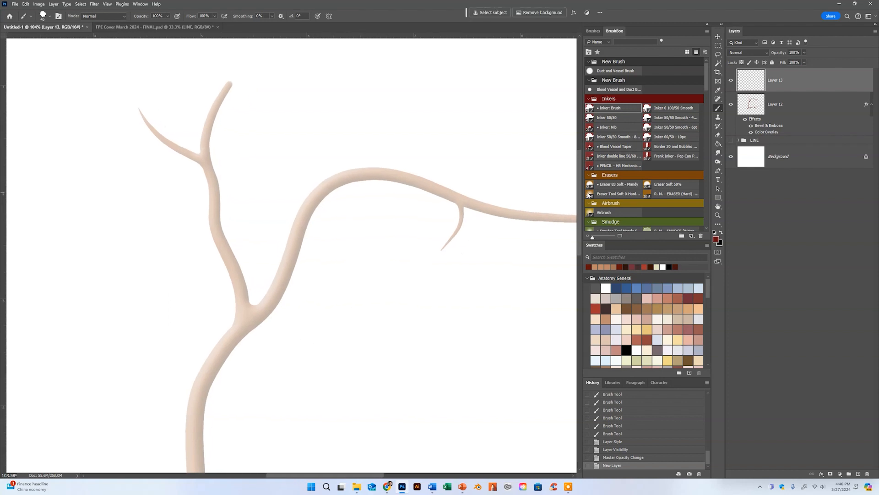
# With the Inker 60/50 brush, draw a thin dark outline down the upper branch into the fork's inner curve.
pyautogui.click(674, 137)
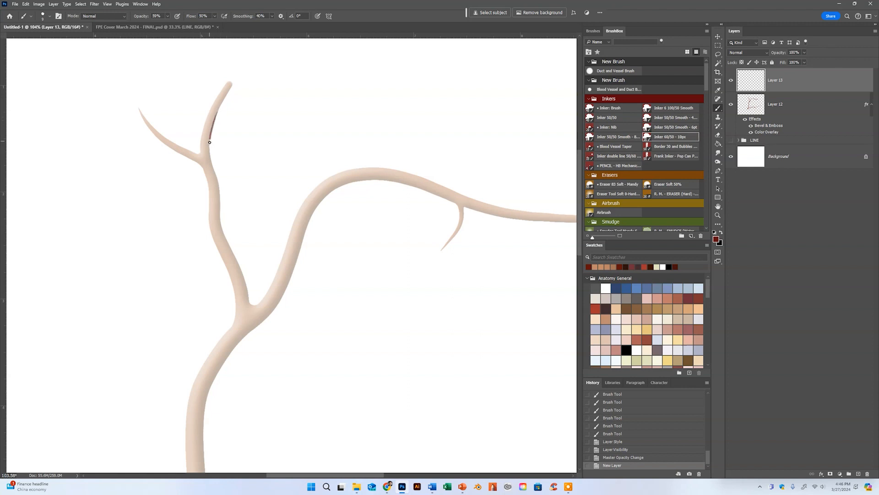
pyautogui.moveTo(209, 142); pyautogui.dragTo(219, 192)
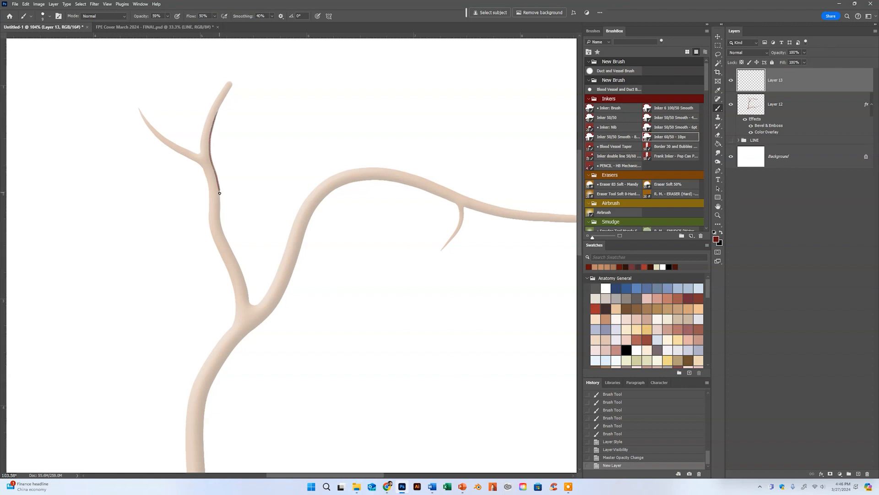
pyautogui.moveTo(219, 193); pyautogui.dragTo(225, 238)
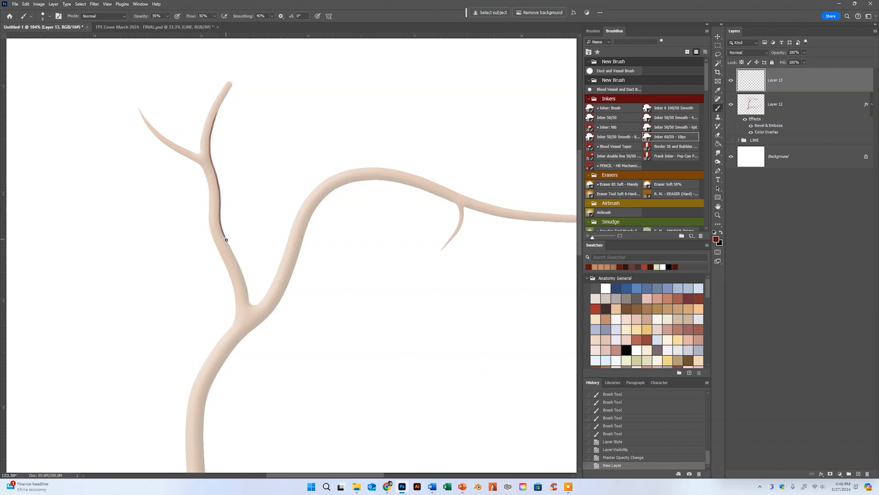
pyautogui.moveTo(226, 239); pyautogui.dragTo(251, 306)
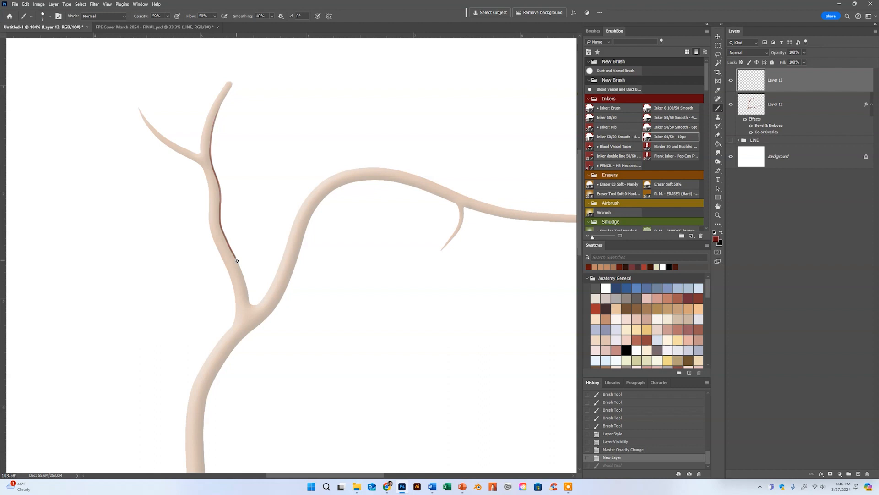
pyautogui.moveTo(236, 261); pyautogui.dragTo(308, 218)
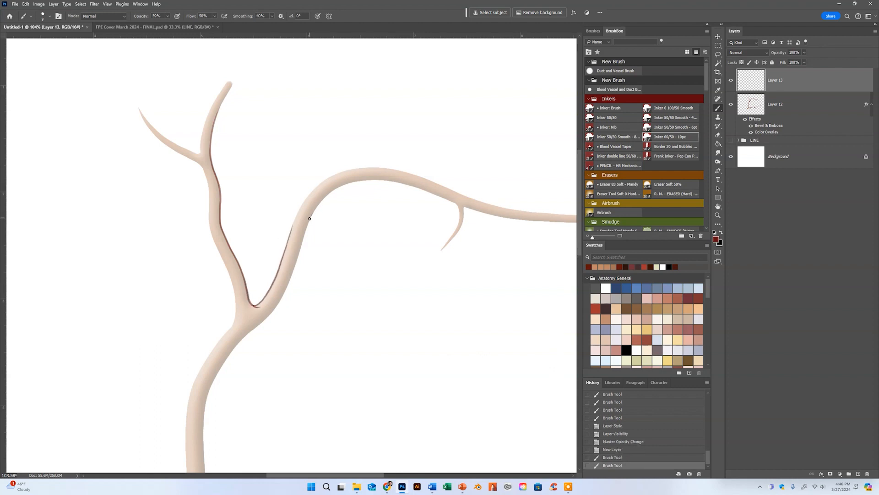